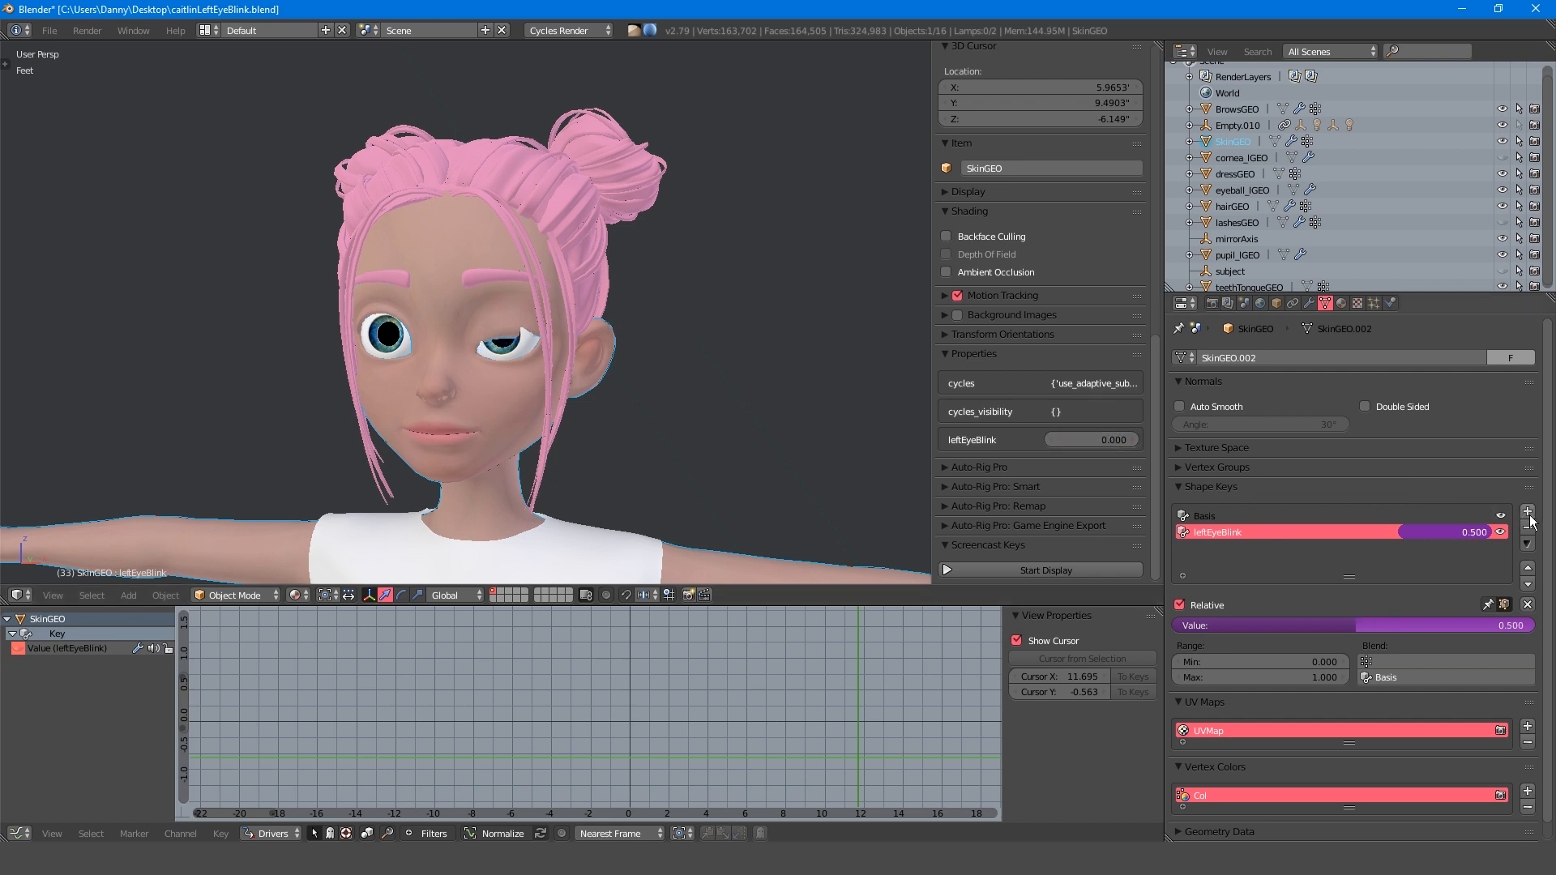
Add a shape key named leftEyeBlinkCorrective to the skin mesh with the eye half-blinked.
left_click(1527, 512)
type("leftEyeBlinkCorrective")
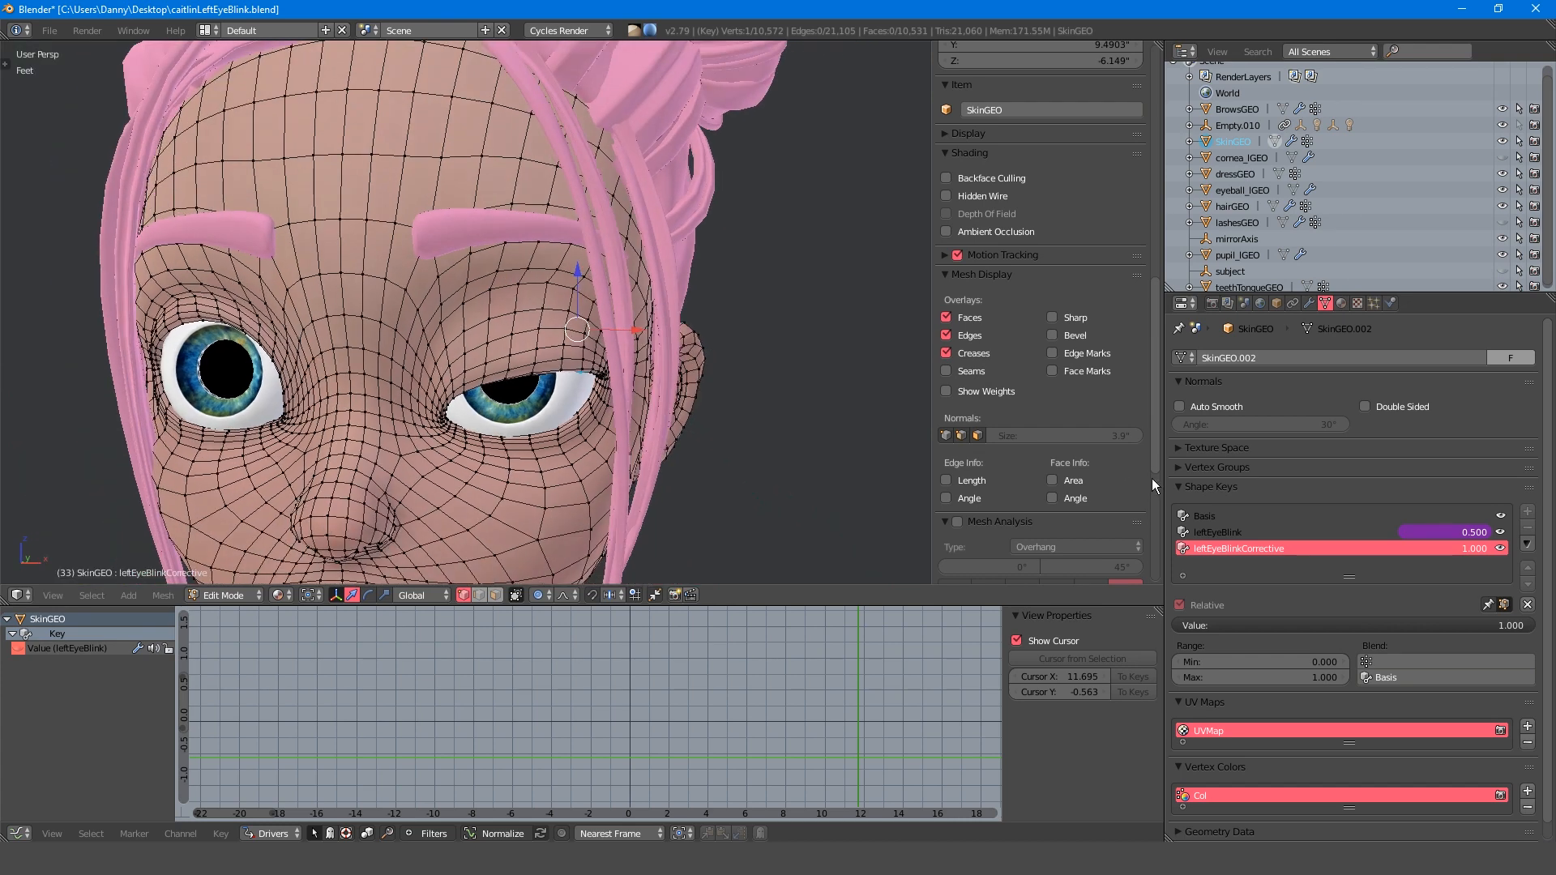
Set the leftEyeBlink property to -2.000 so both eyes are fully open.
scroll("down", 3)
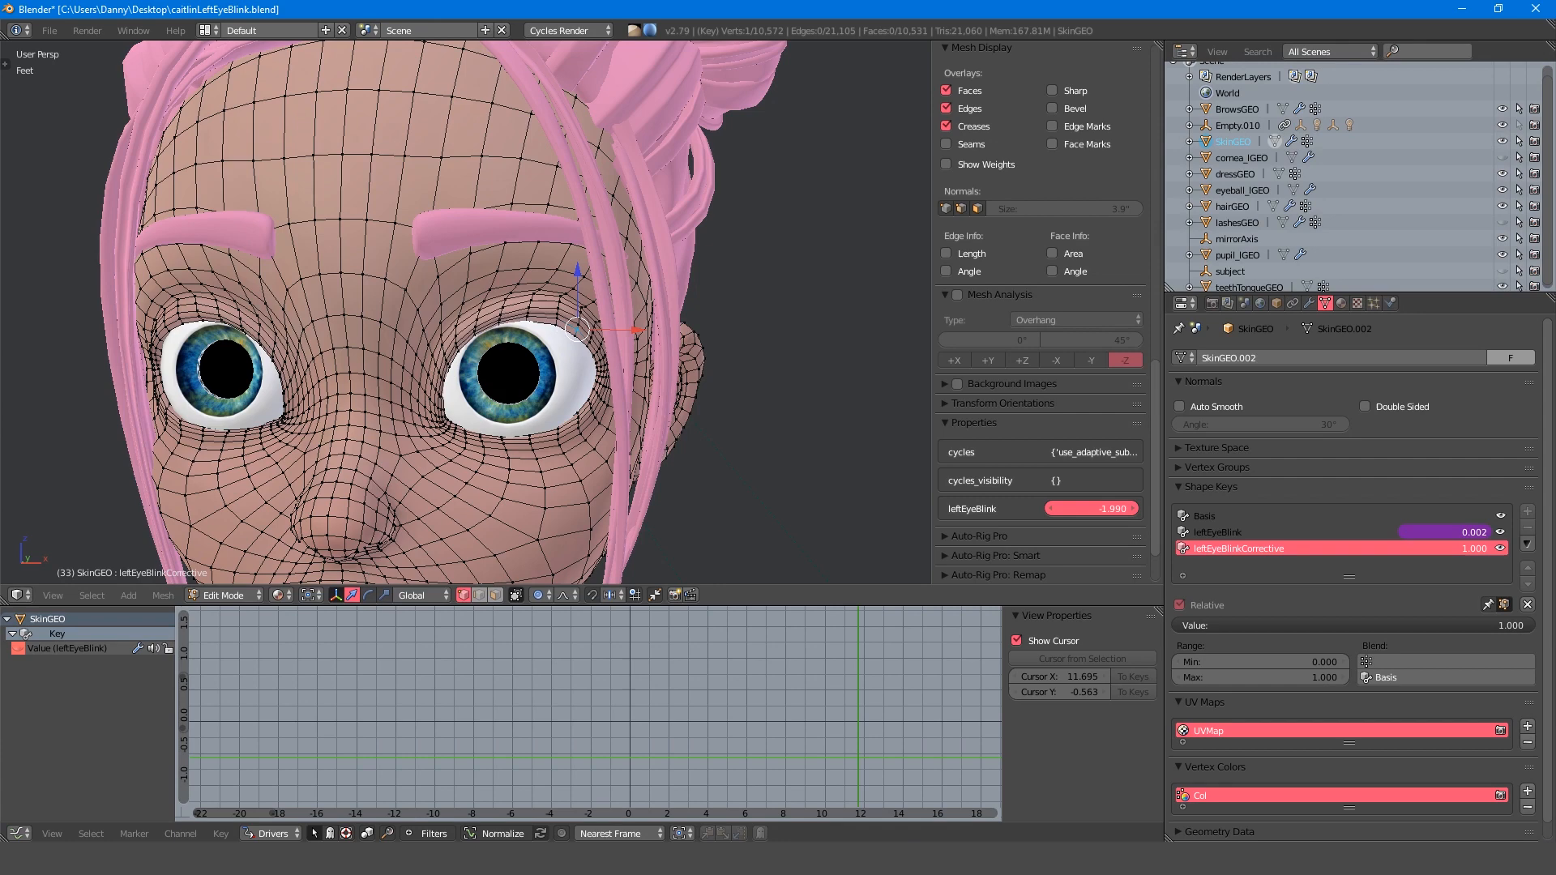
left_click(222, 594)
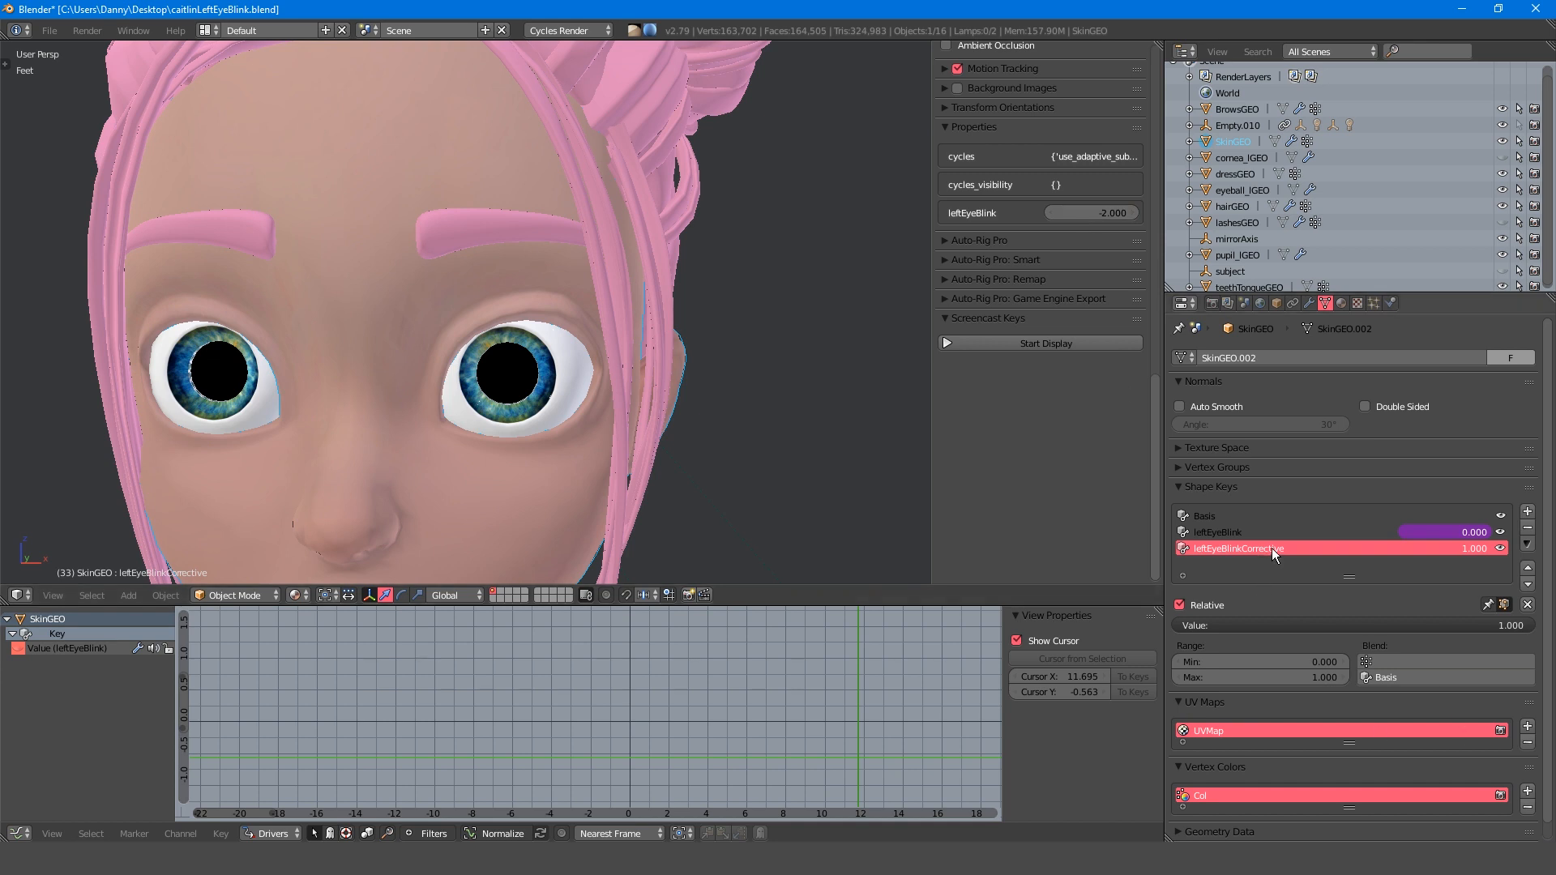
mouse_move(1405, 574)
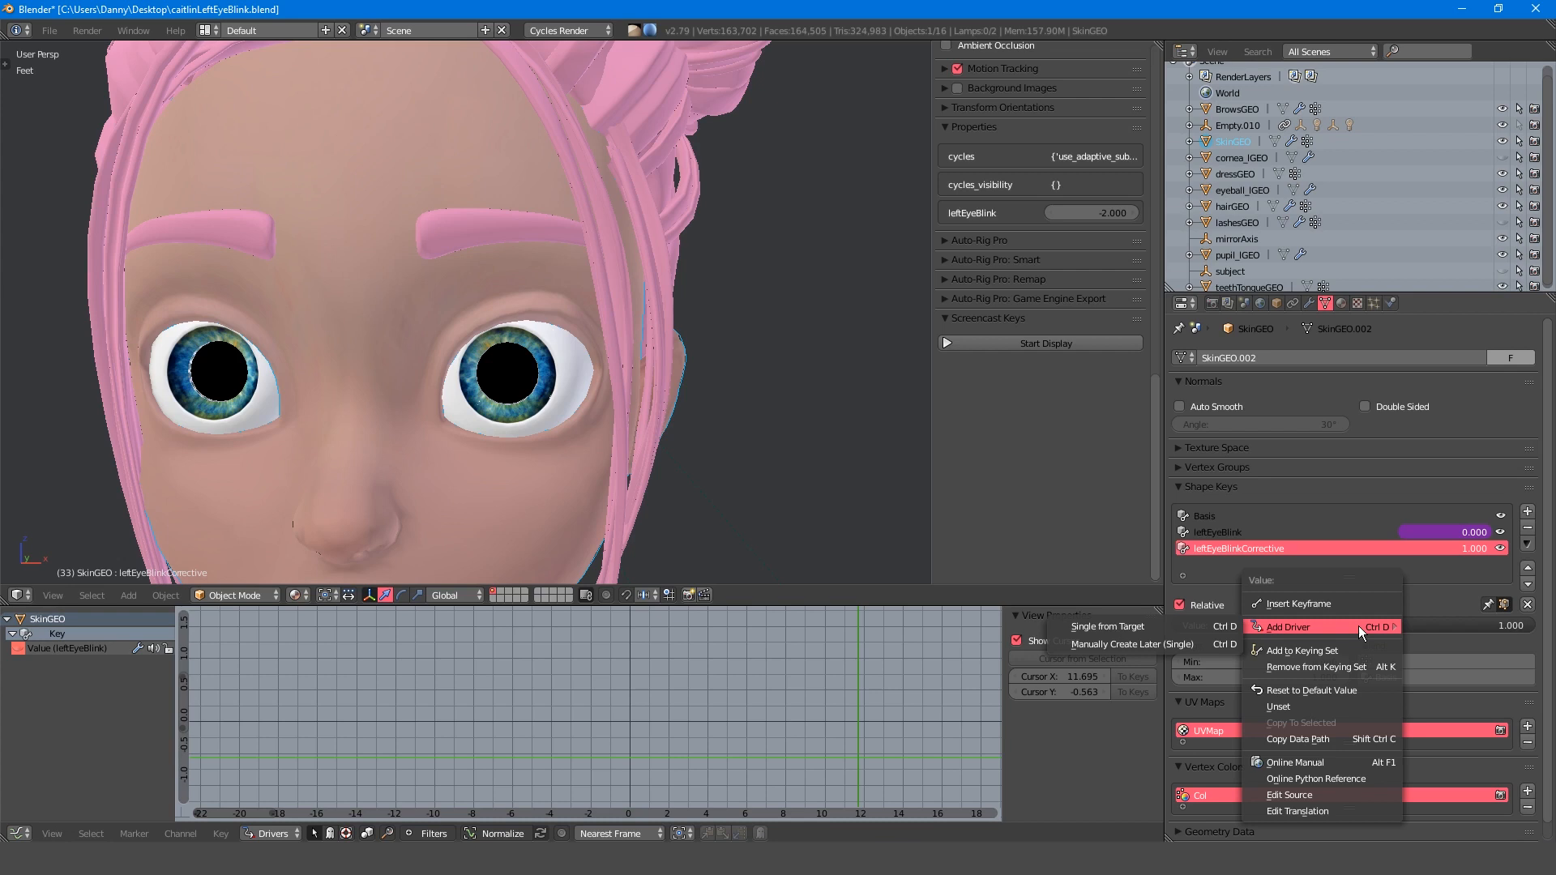
Add a driver to the corrective key's value and make its variable a Single Property.
left_click(1287, 627)
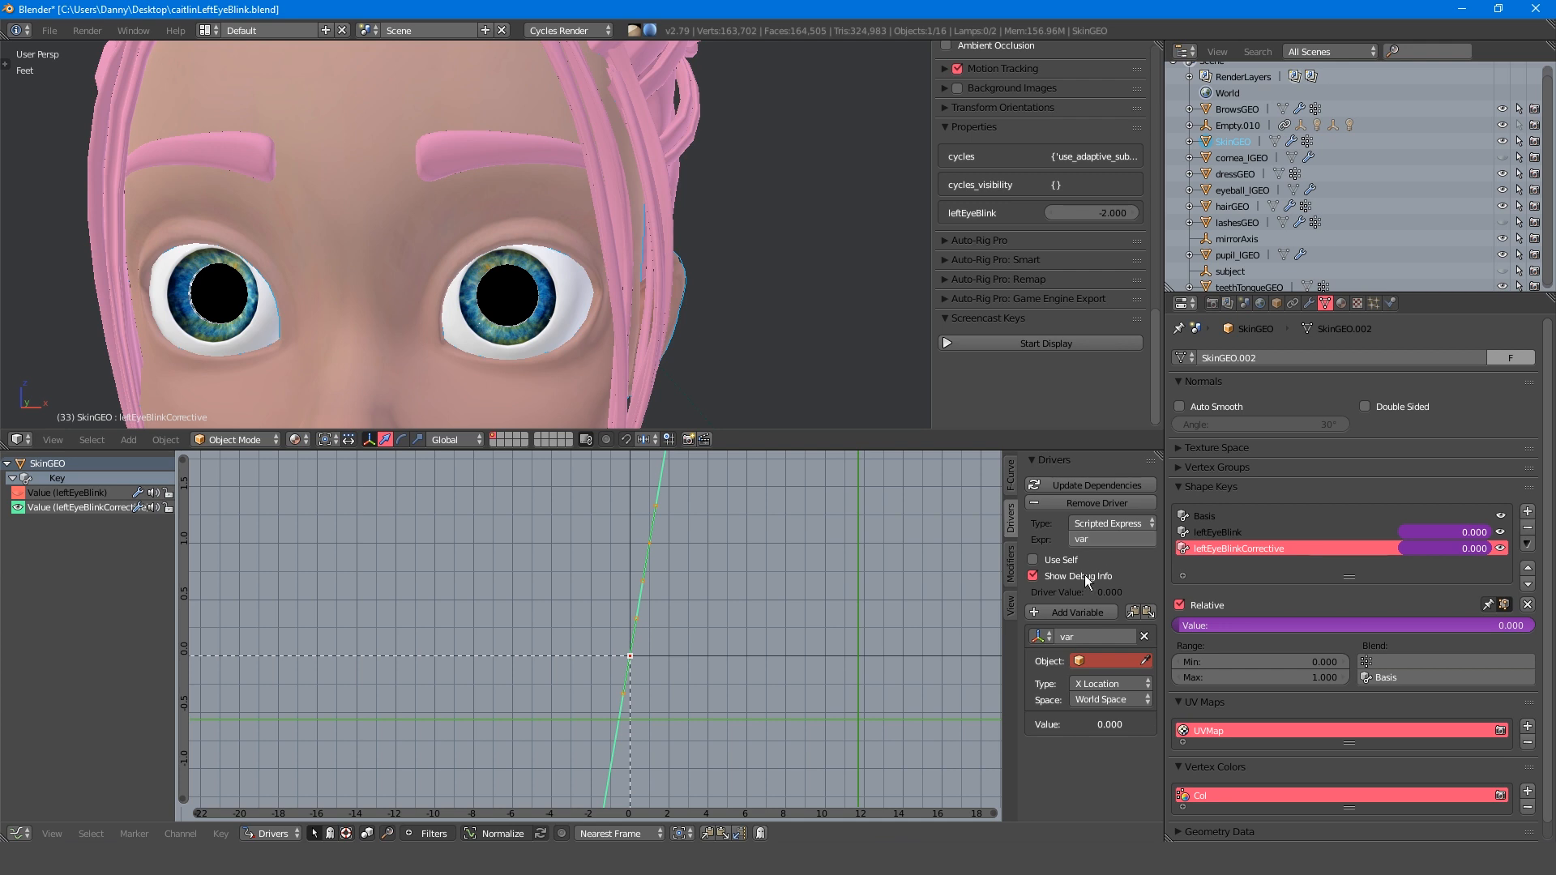
left_click(1046, 636)
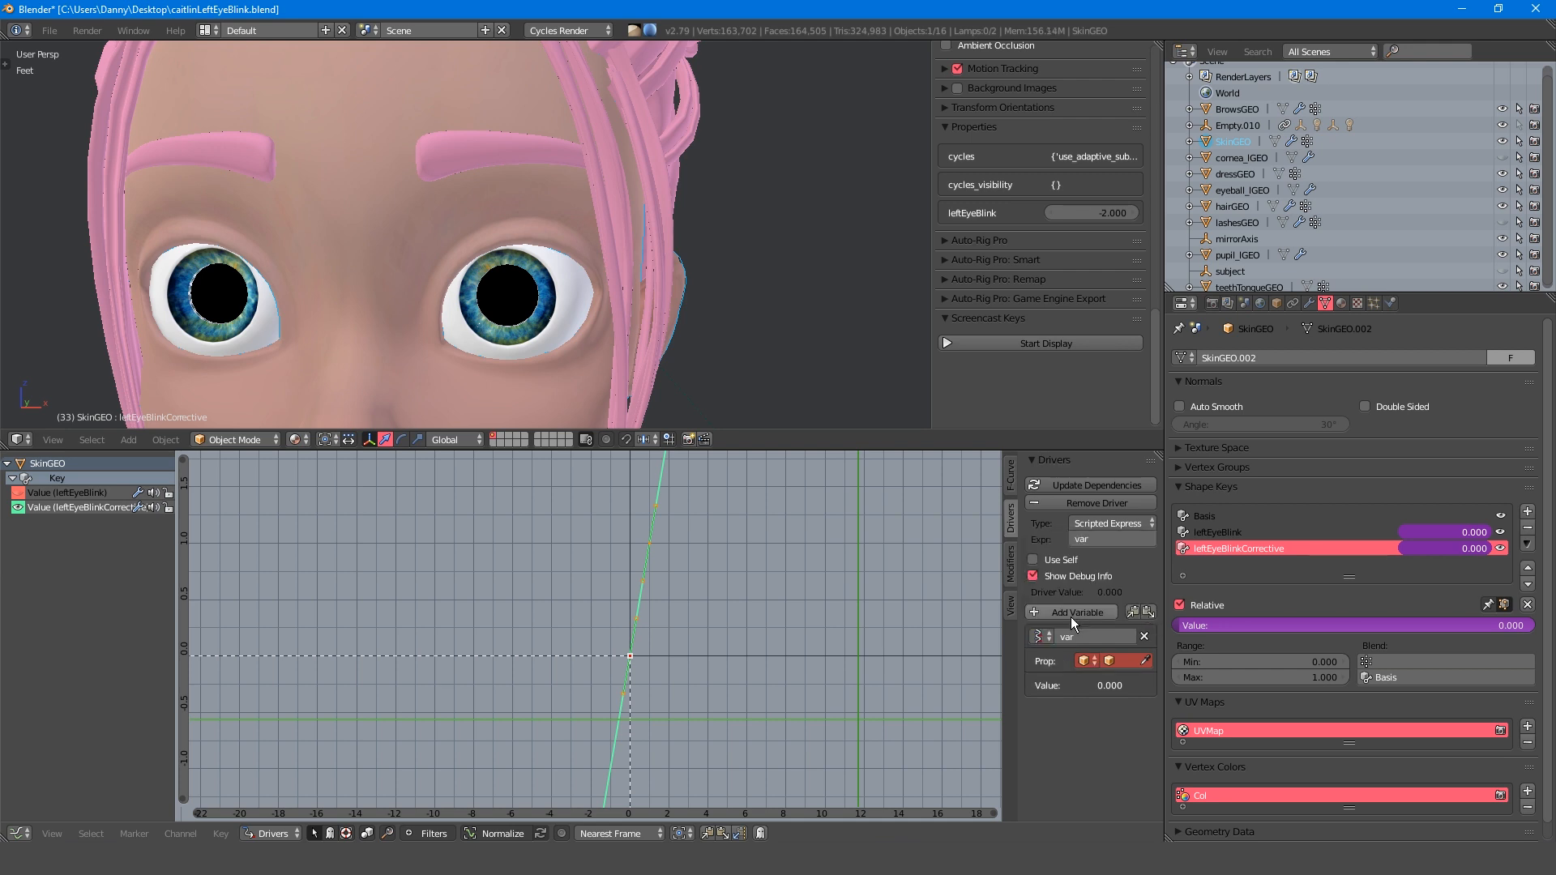
left_click(1089, 660)
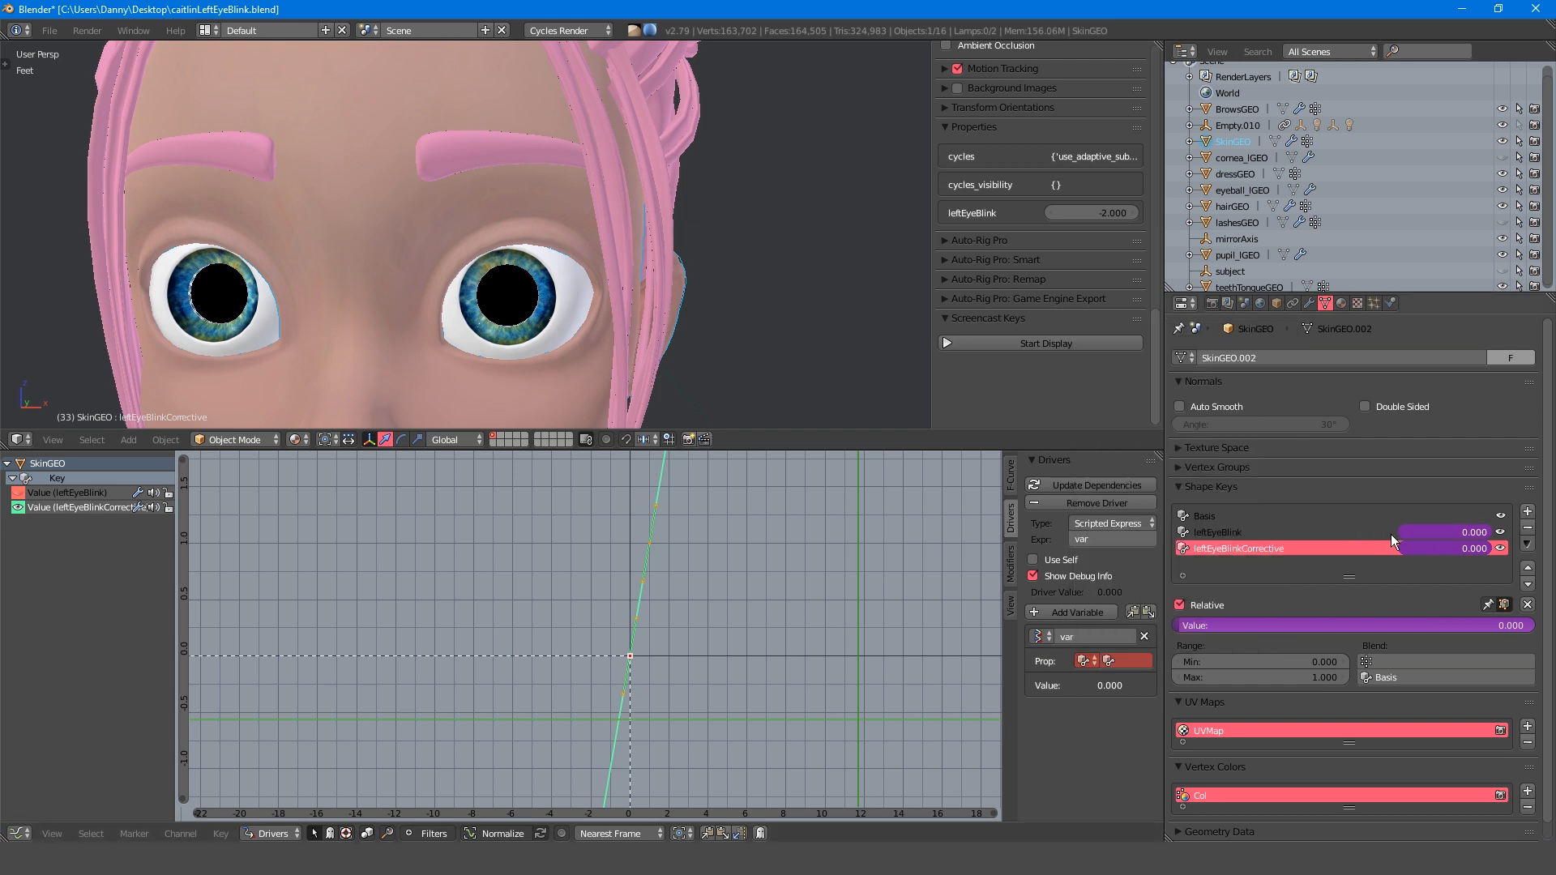
Point the driver variable at the leftEyeBlink property's data path.
right_click(1390, 548)
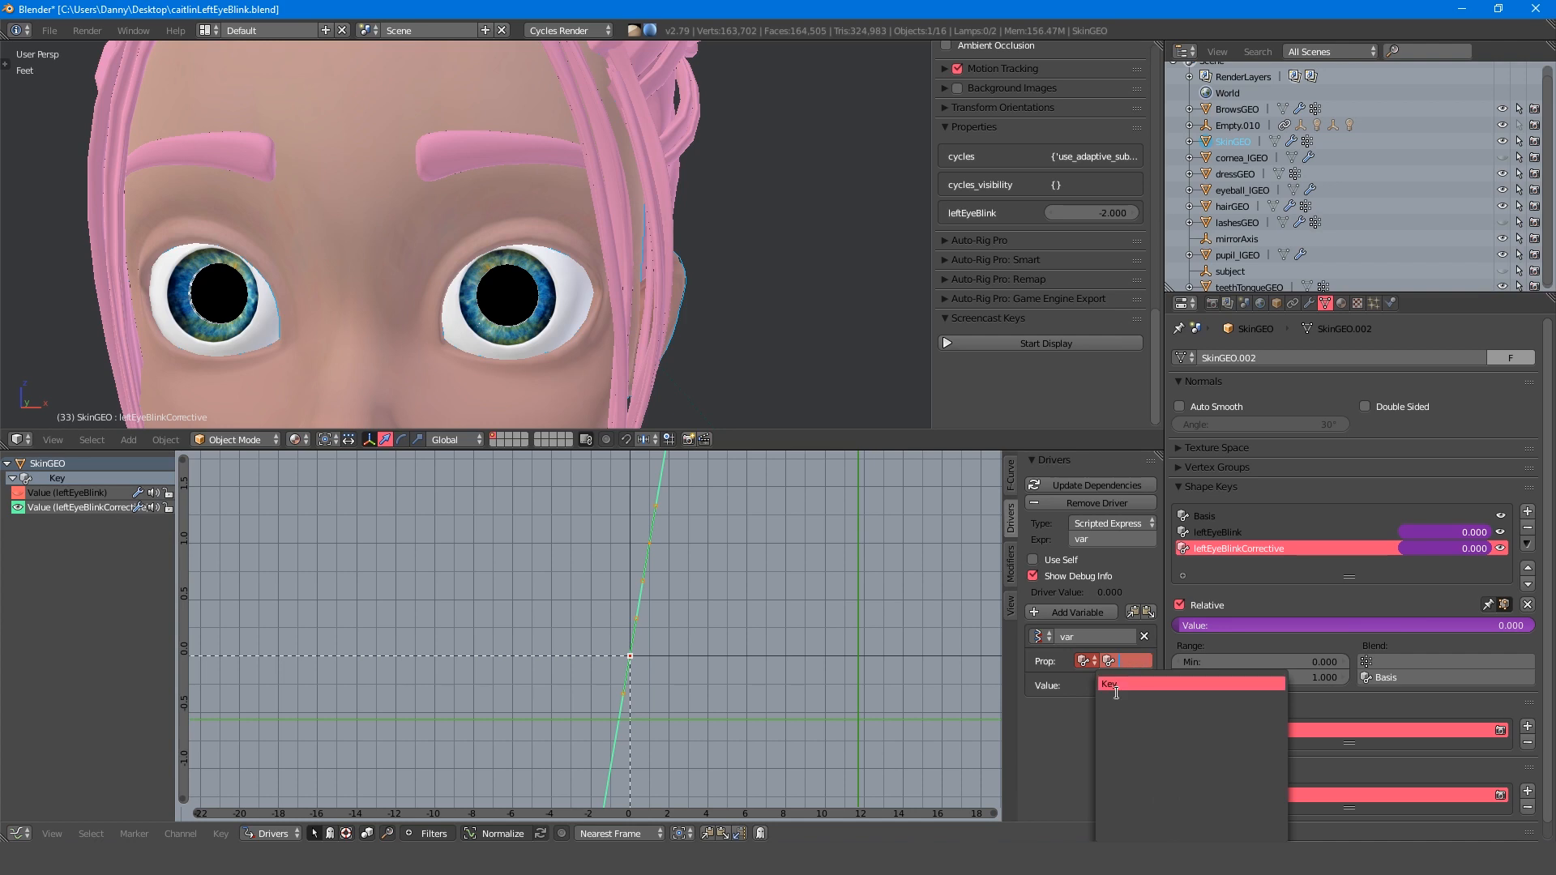
left_click(1111, 683)
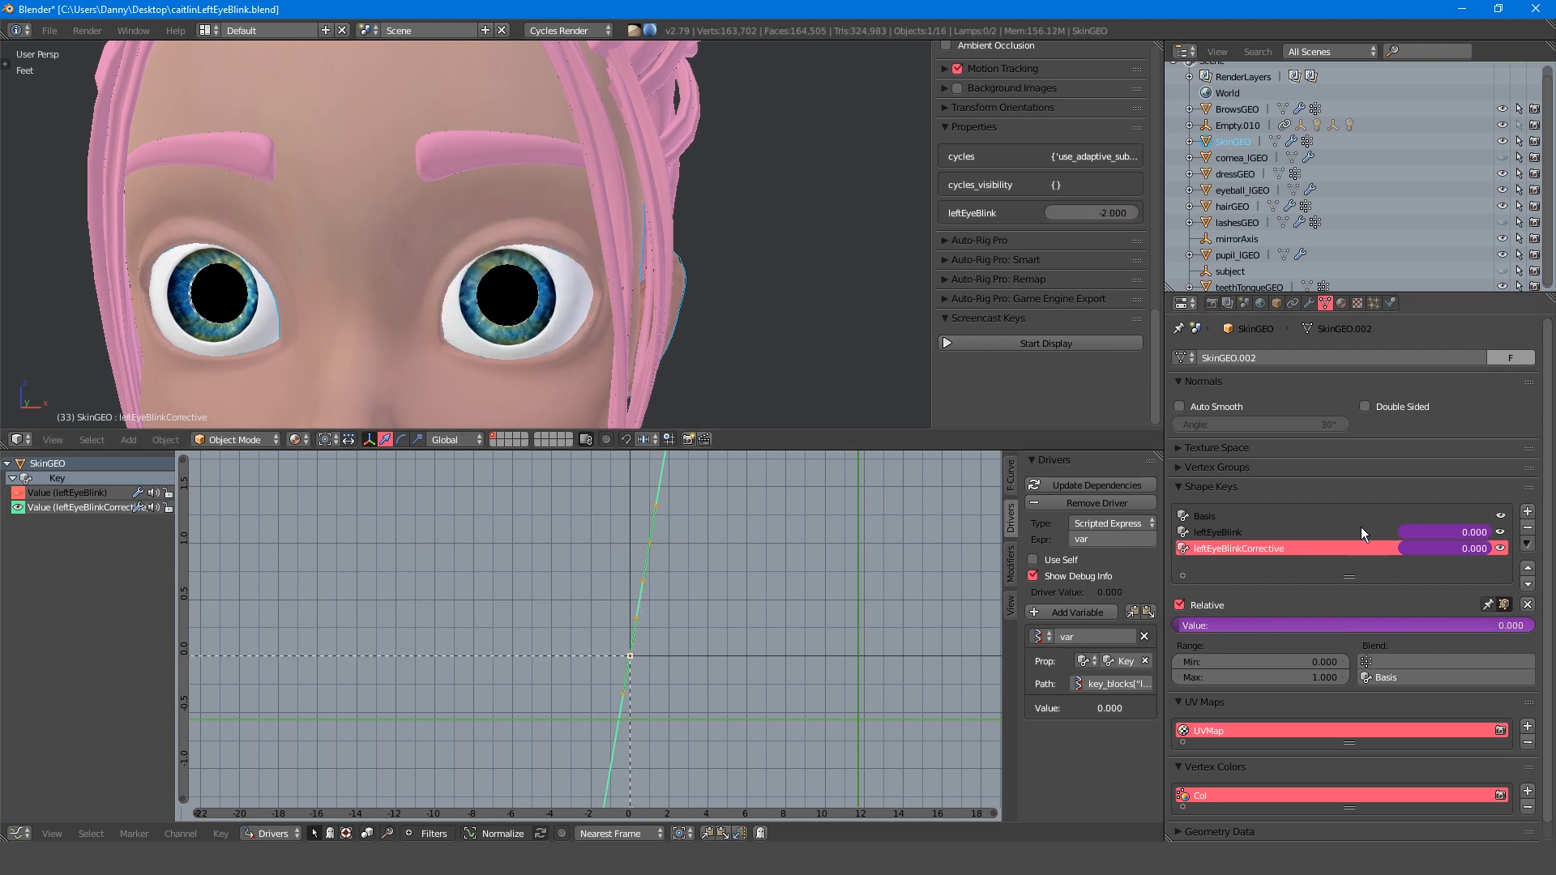
left_click(1081, 661)
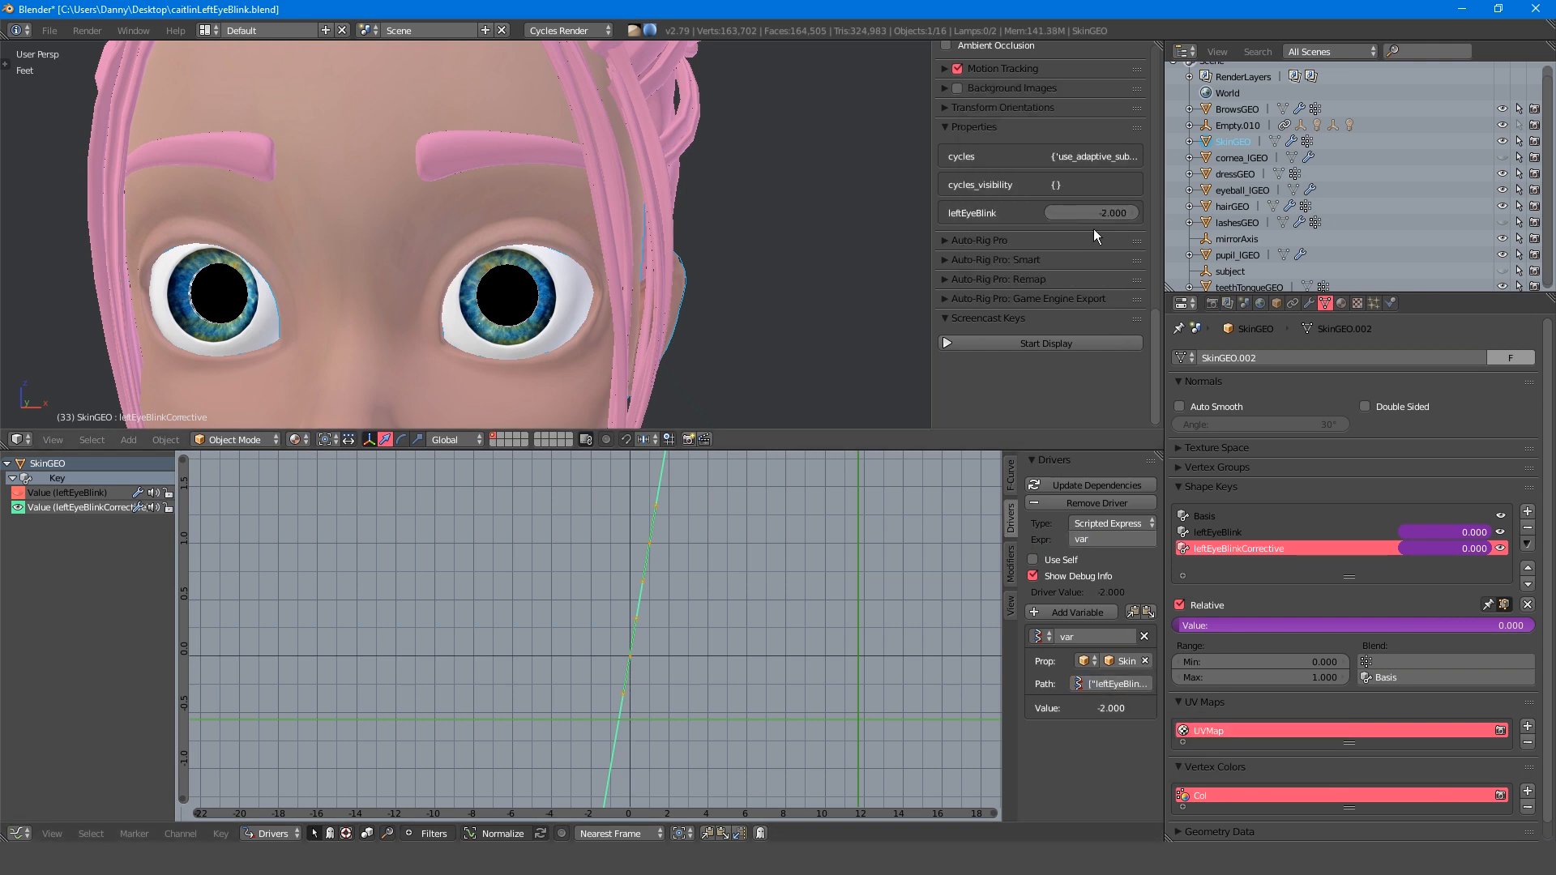
mouse_move(1087, 291)
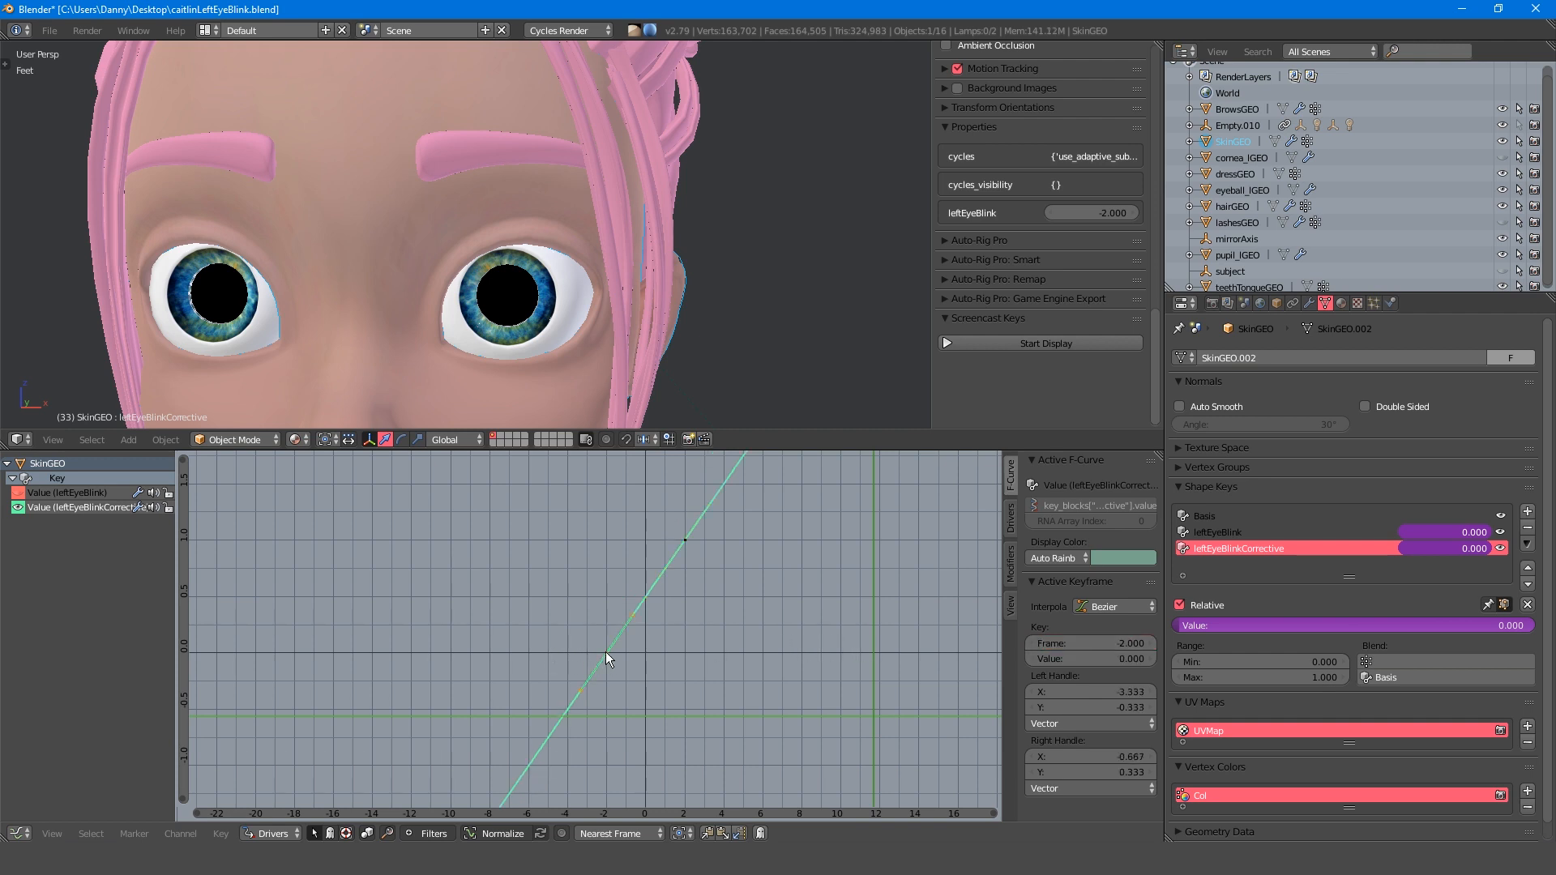
mouse_move(1089, 658)
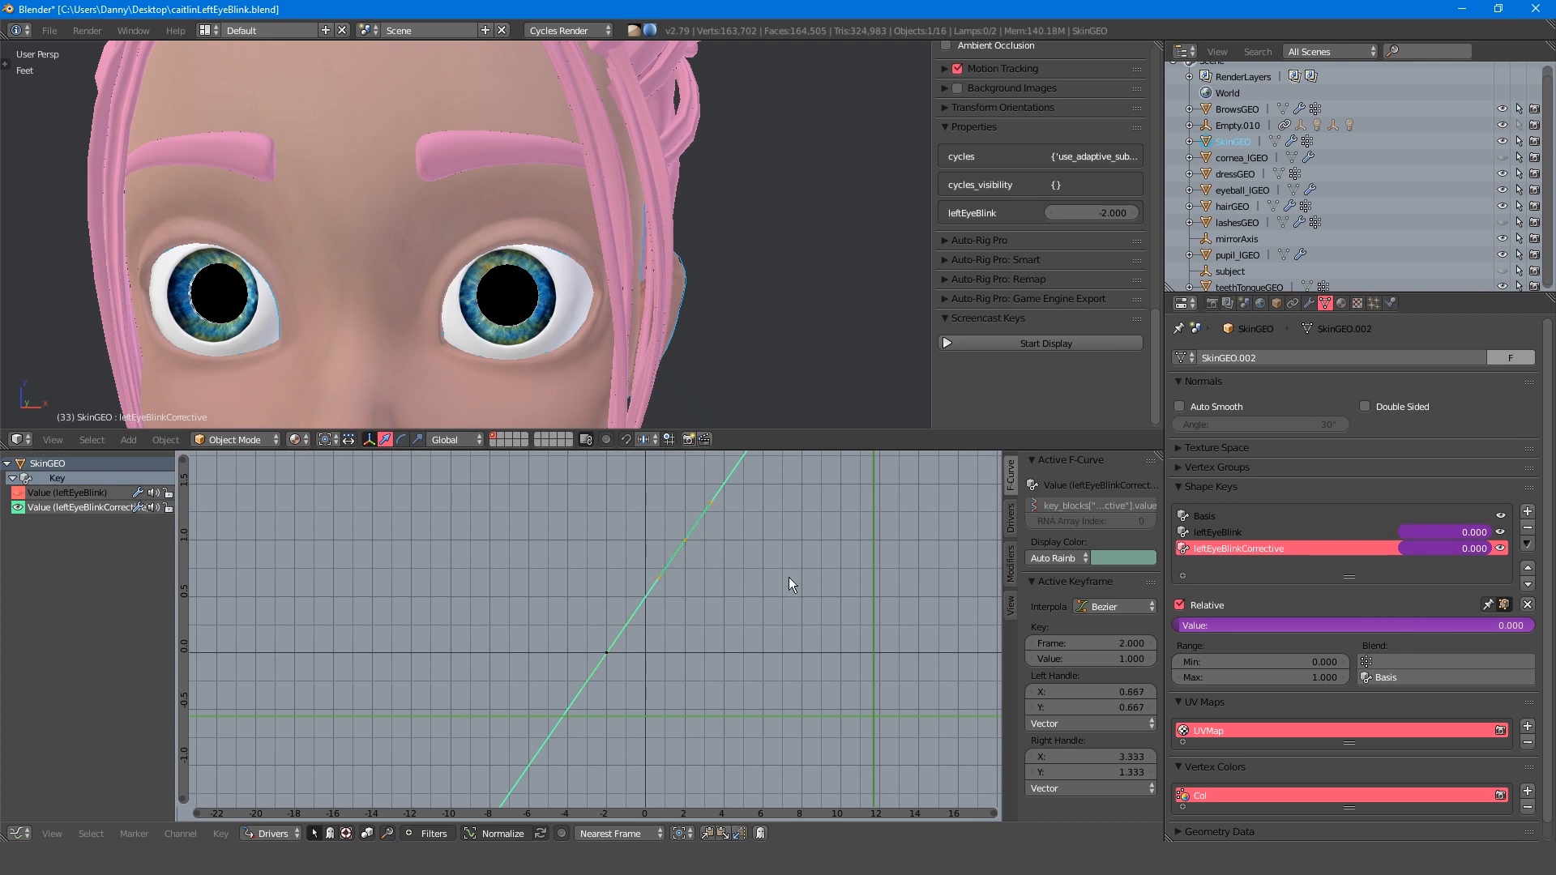
Remove the default straight-line curve from the corrective key's driver.
left_click(1089, 659)
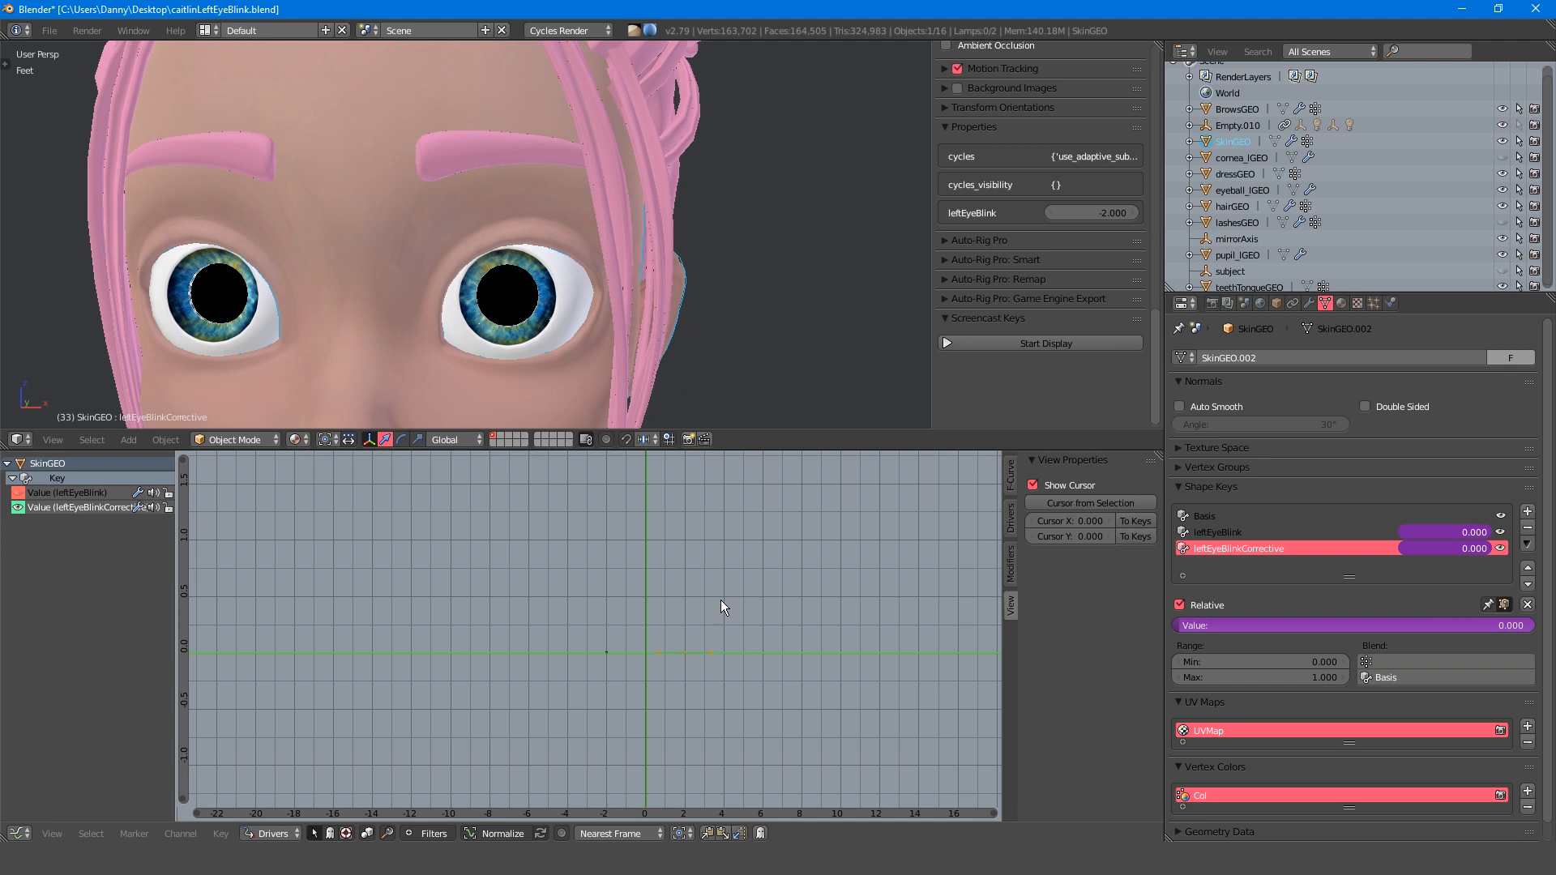
mouse_move(648, 659)
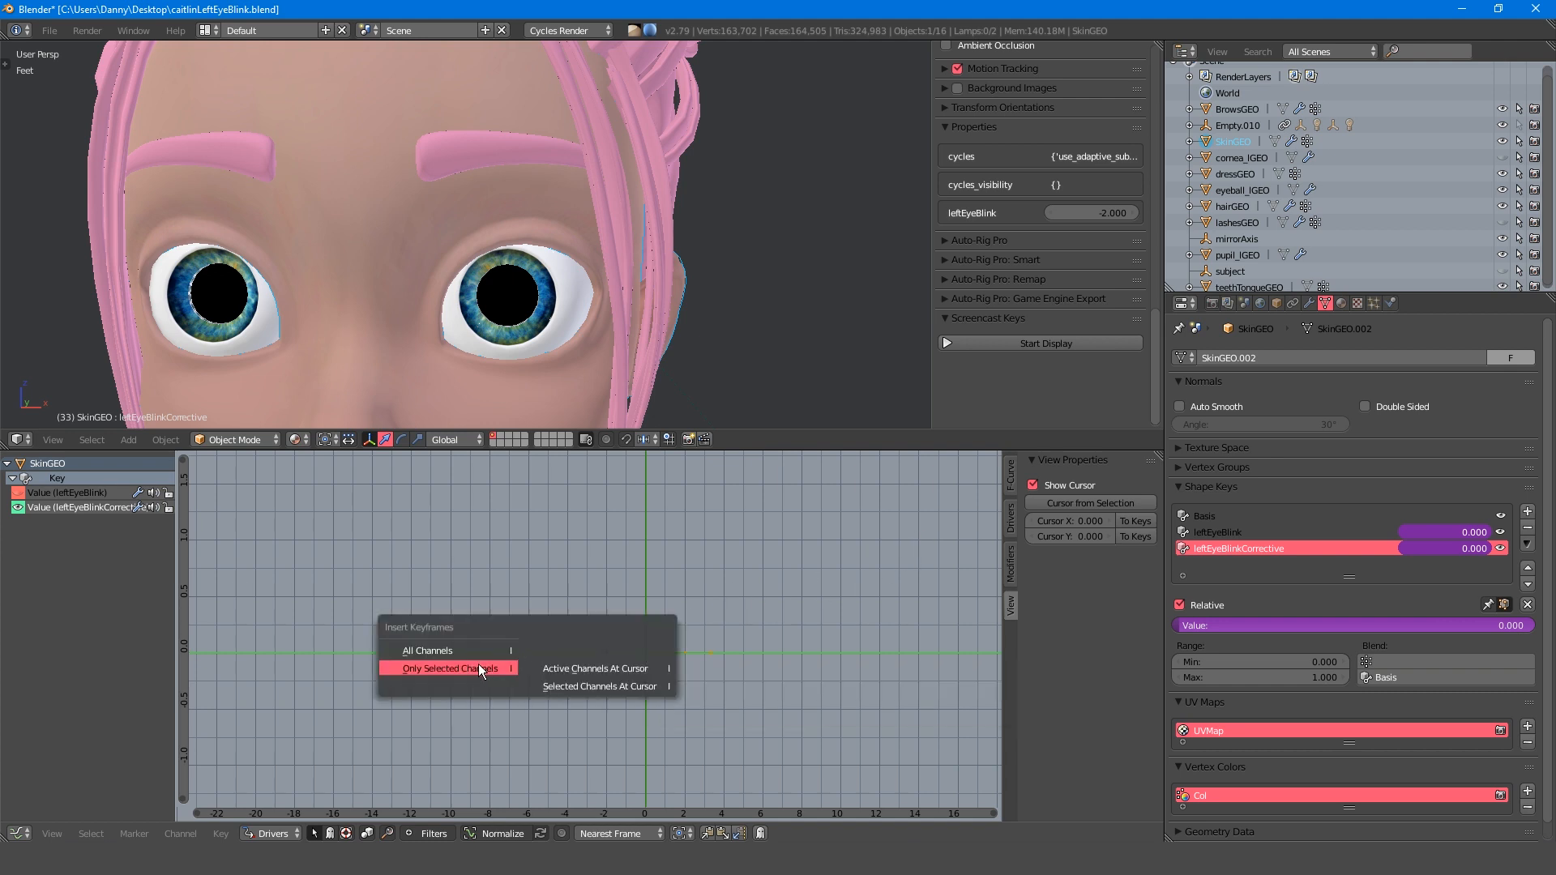
Insert a driver curve keyframe at blink -2 with output 0.
left_click(446, 668)
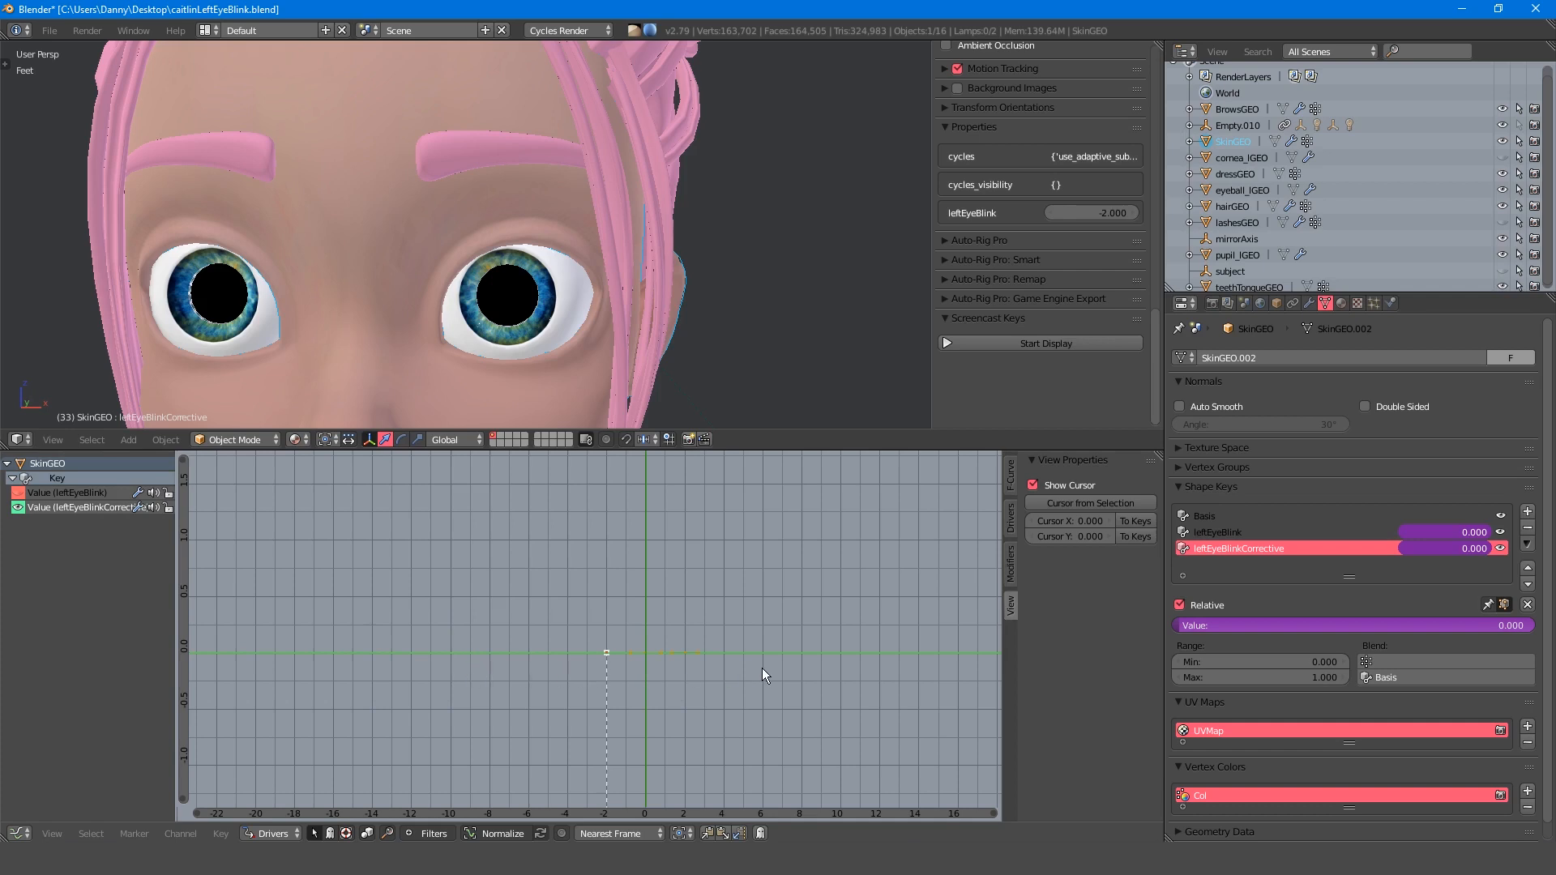